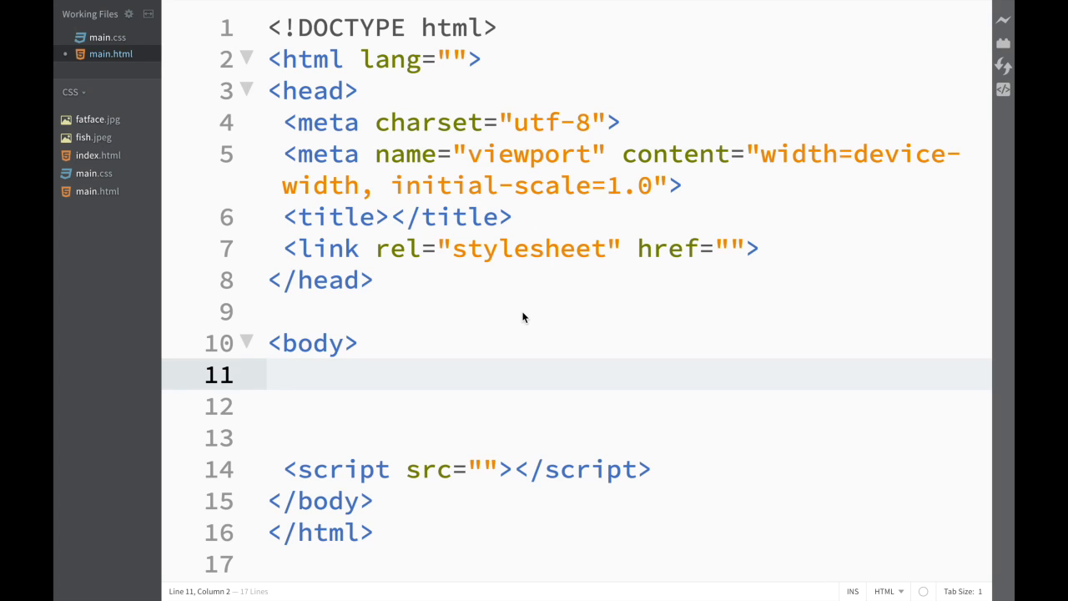
mouse_move(595, 258)
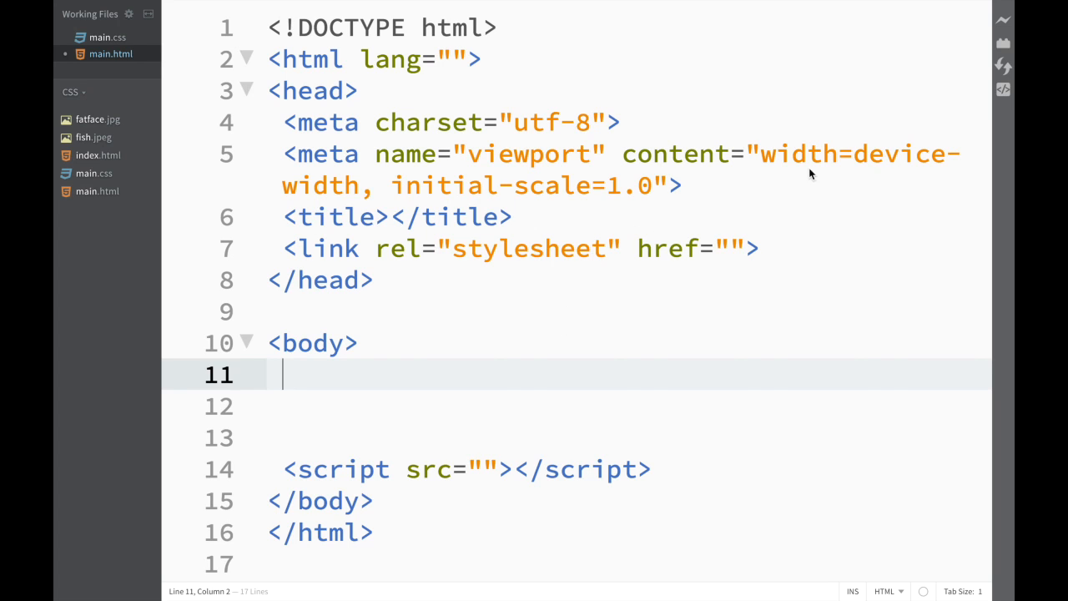
- Search 'brackets snippets' in the Extension Manager and install Brackets Snippets by edc
left_click(1003, 43)
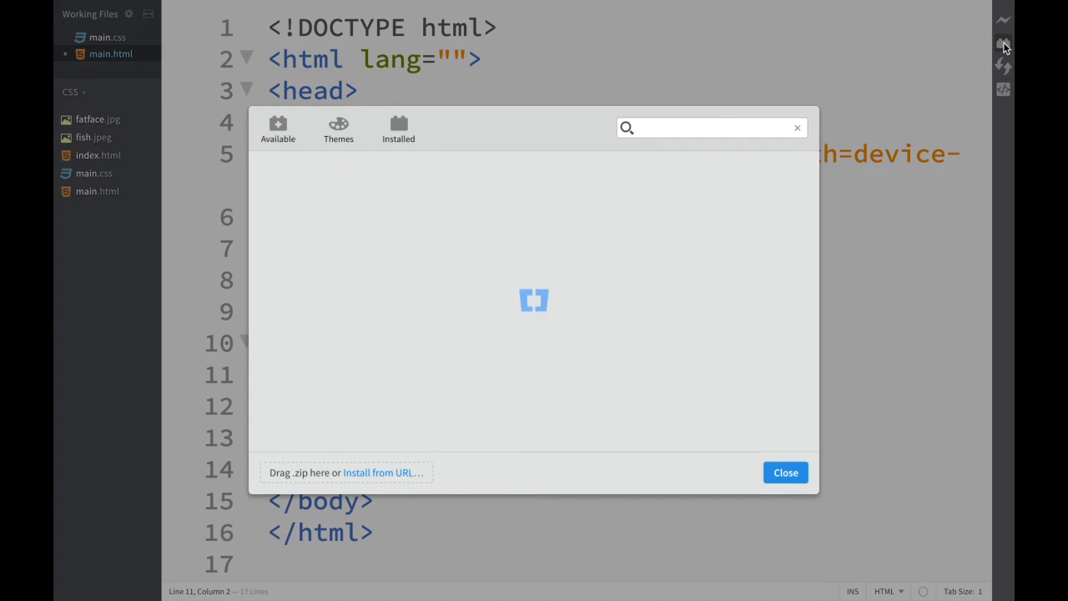
type("brackets snippets")
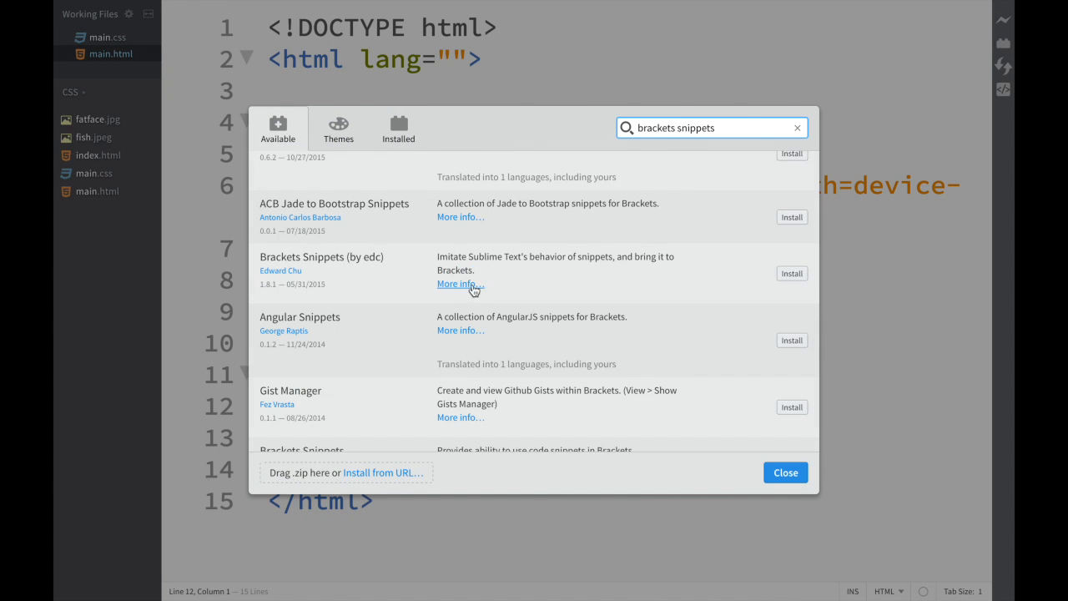
mouse_move(509, 234)
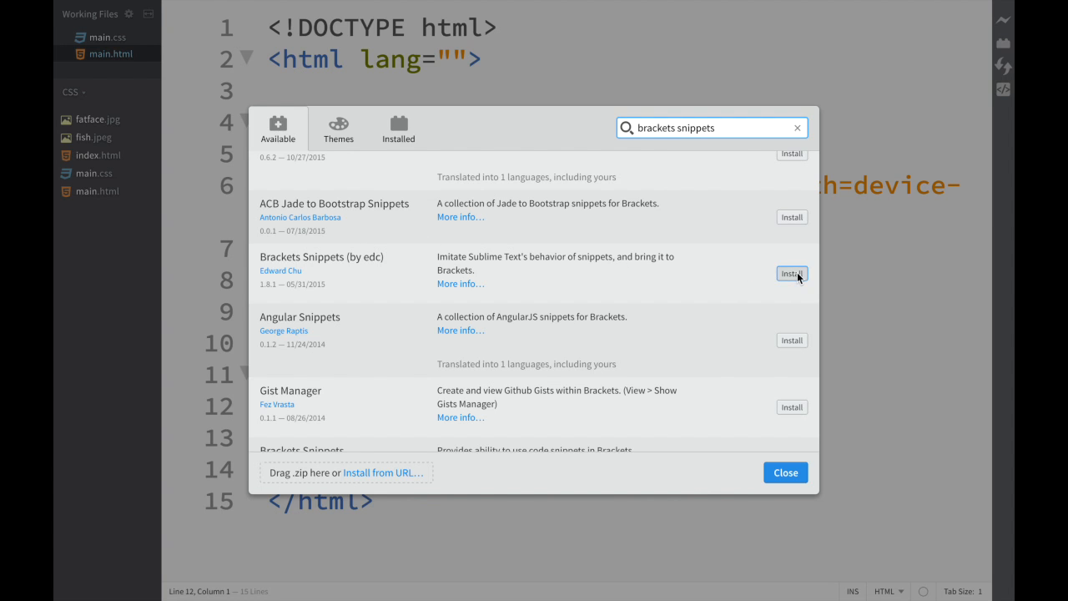
left_click(791, 273)
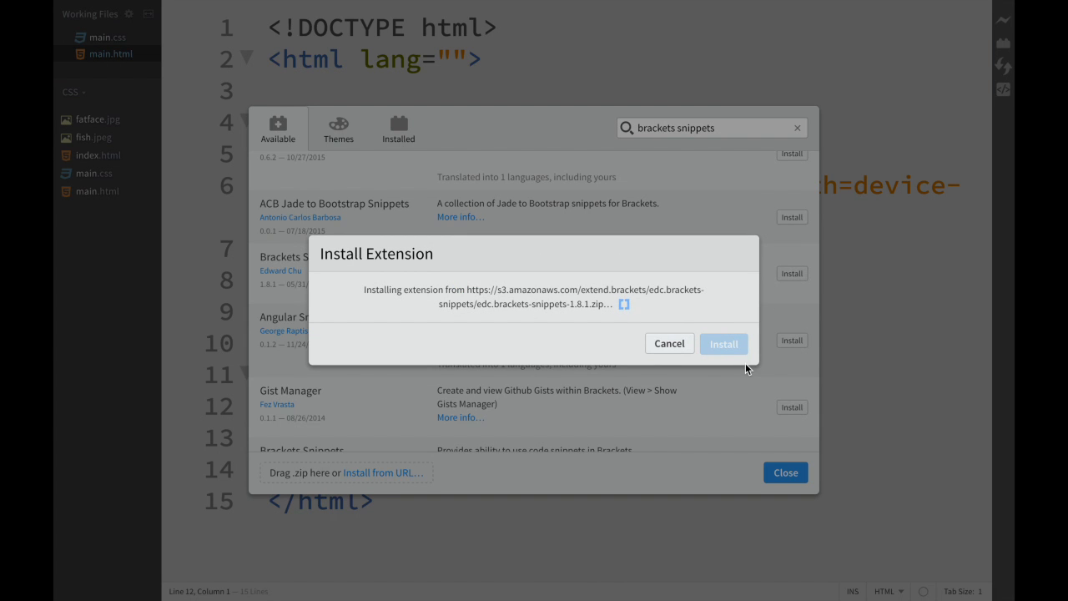
left_click(722, 343)
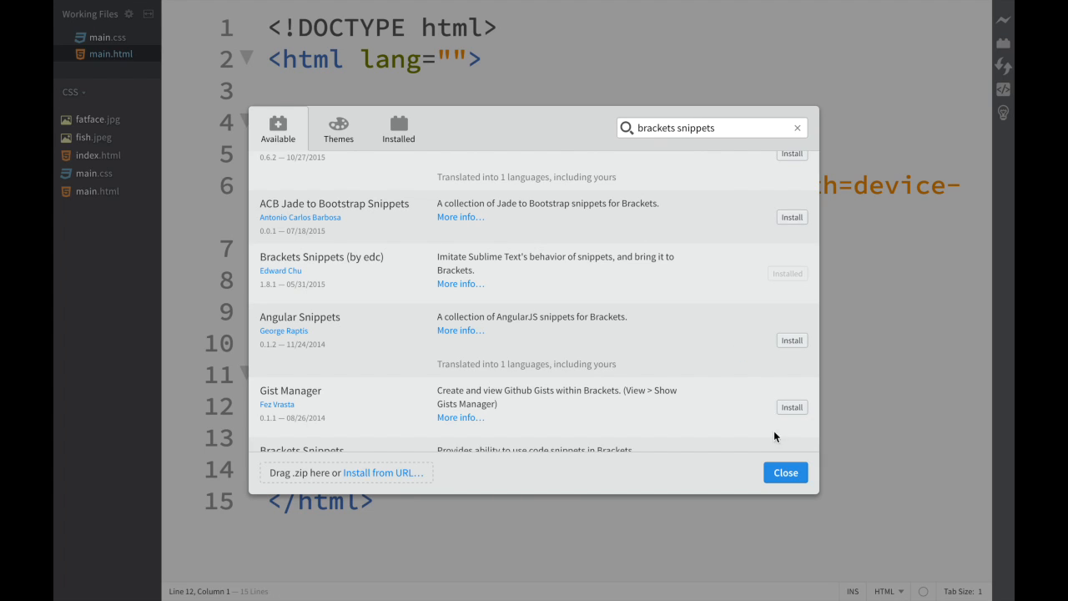
left_click(784, 472)
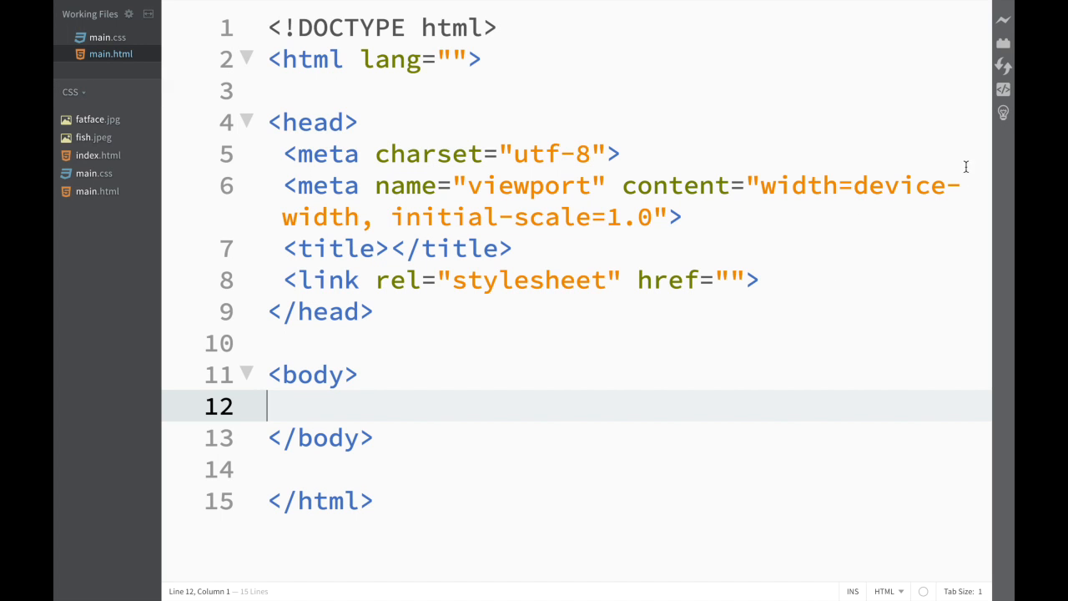
mouse_move(1003, 113)
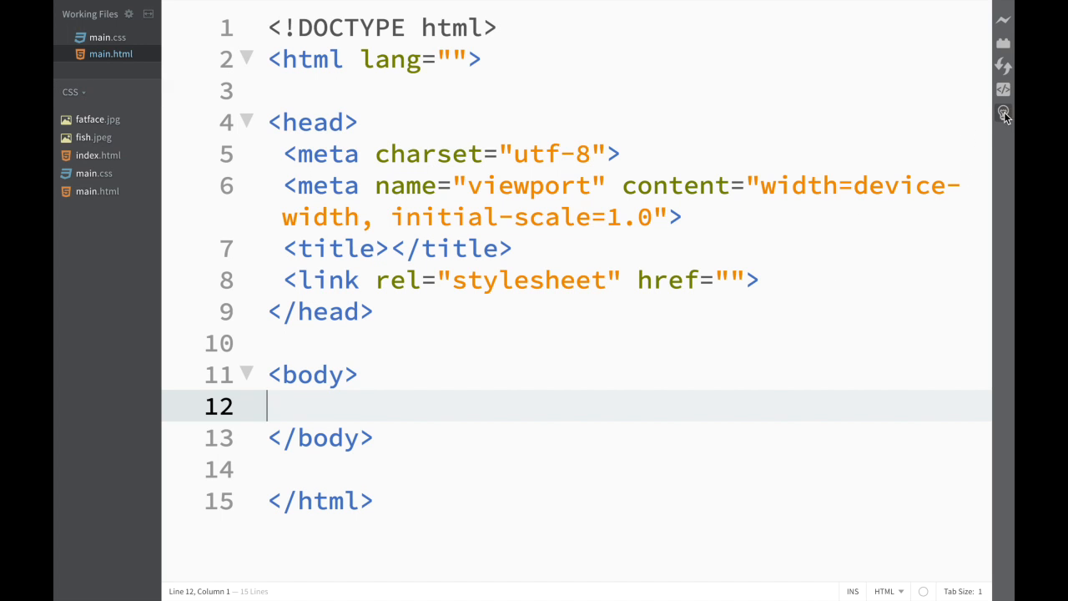
- Open the Snippets Manager Library, browse the CSS and PHP sets, then show HTML snippets
left_click(1004, 113)
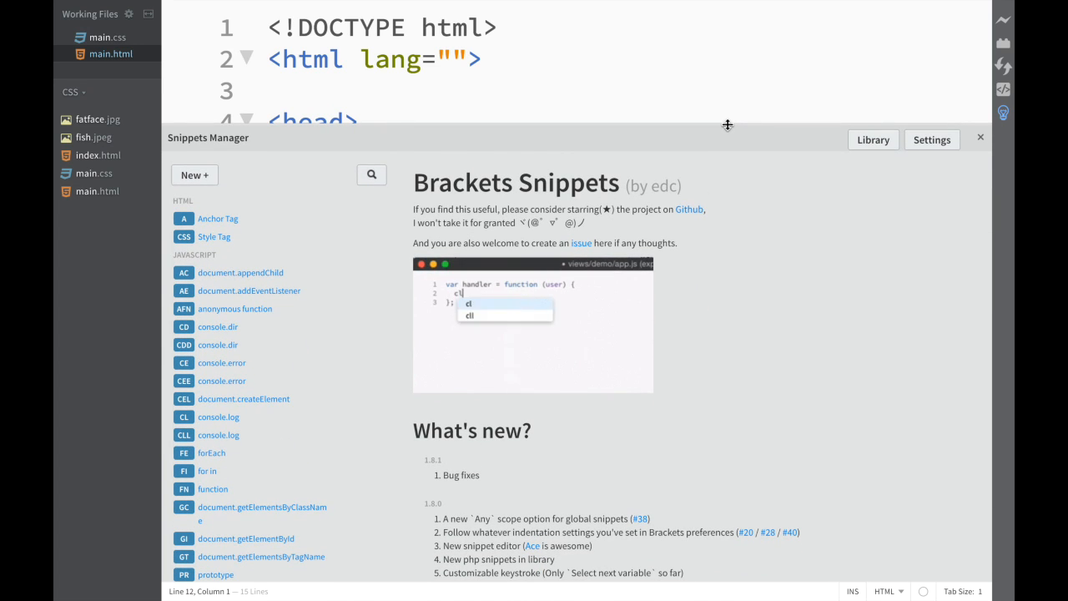
left_click(873, 139)
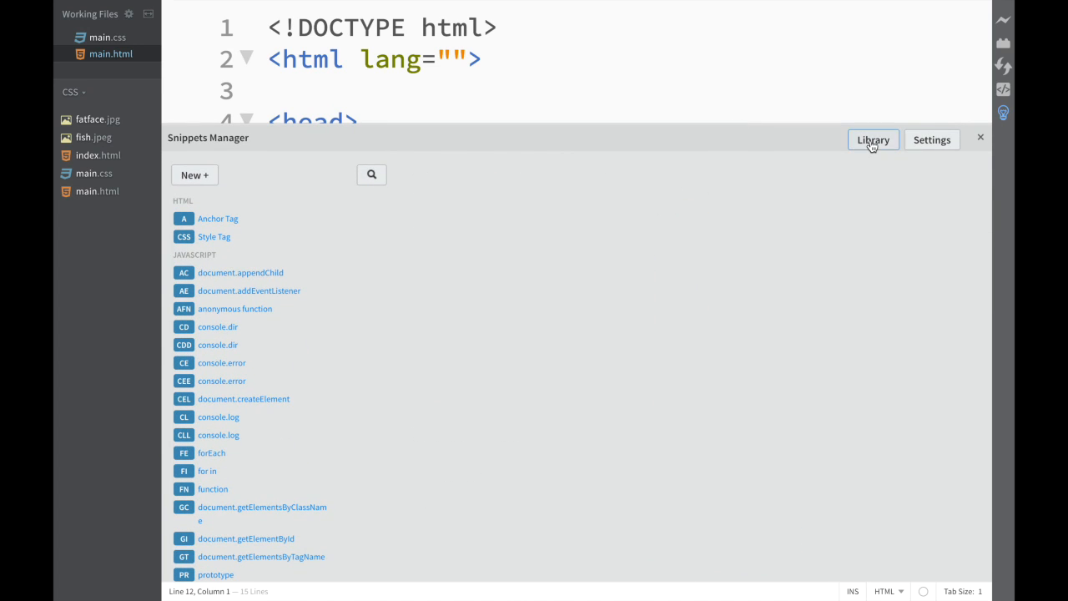
left_click(872, 140)
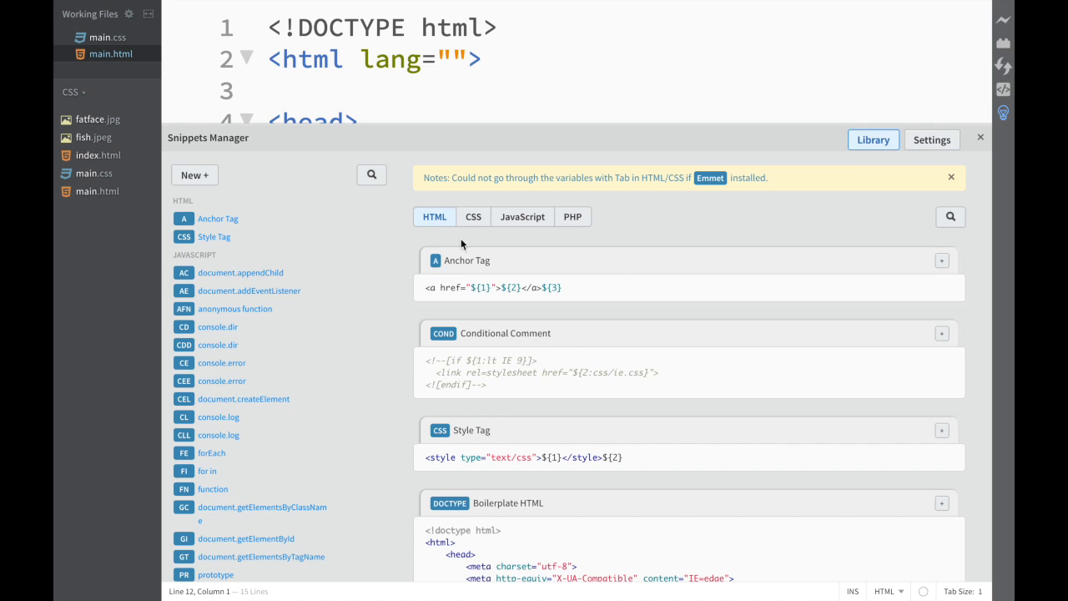
left_click(473, 217)
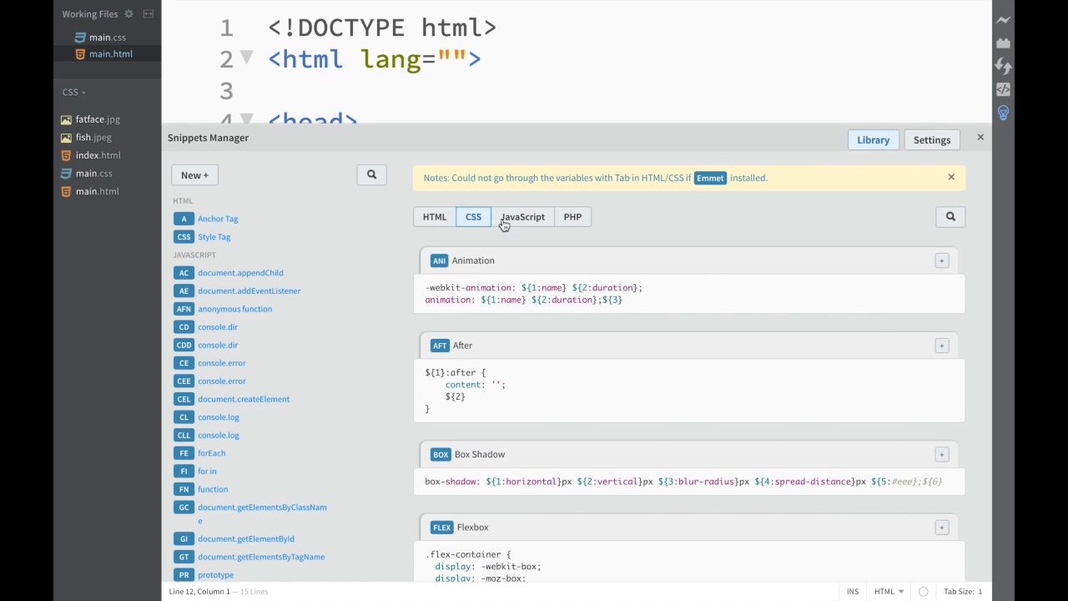
left_click(522, 217)
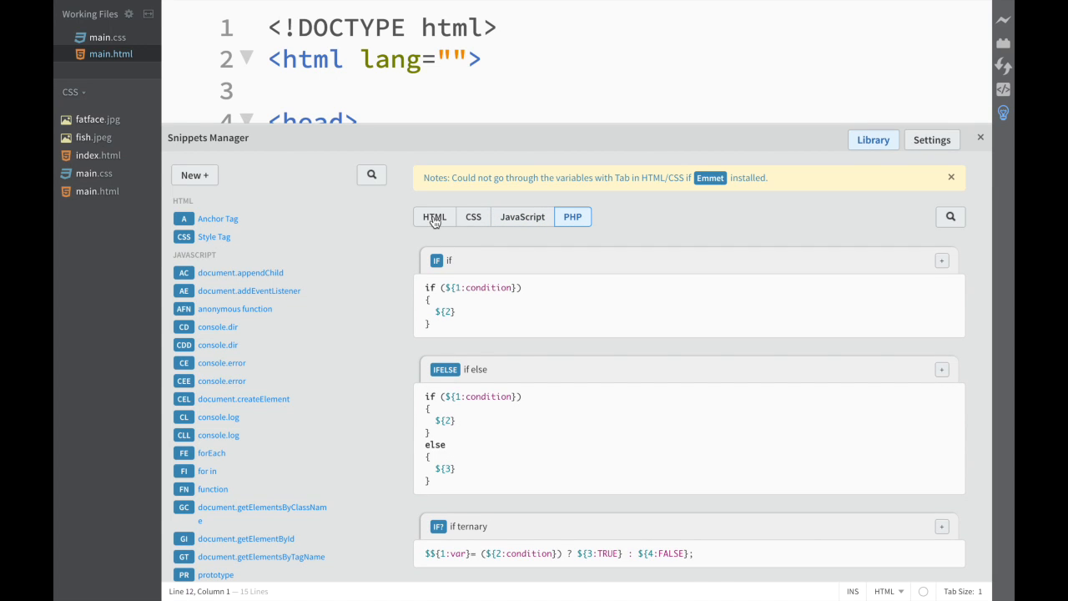
left_click(433, 216)
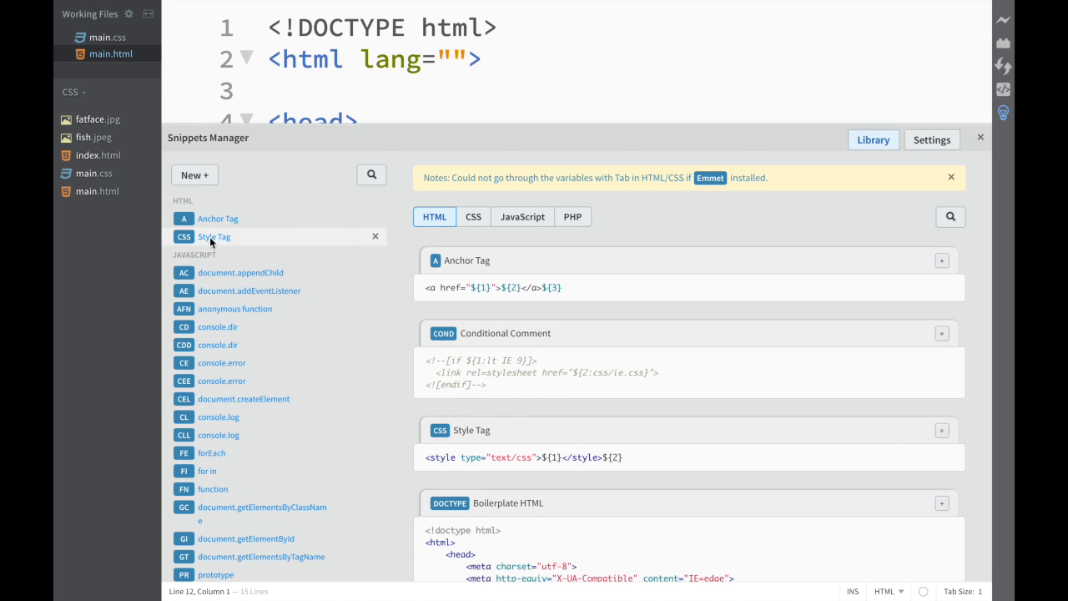
- Review the Anchor Tag snippet (trigger 'a', HTML scope) and cancel out of the manager
left_click(218, 217)
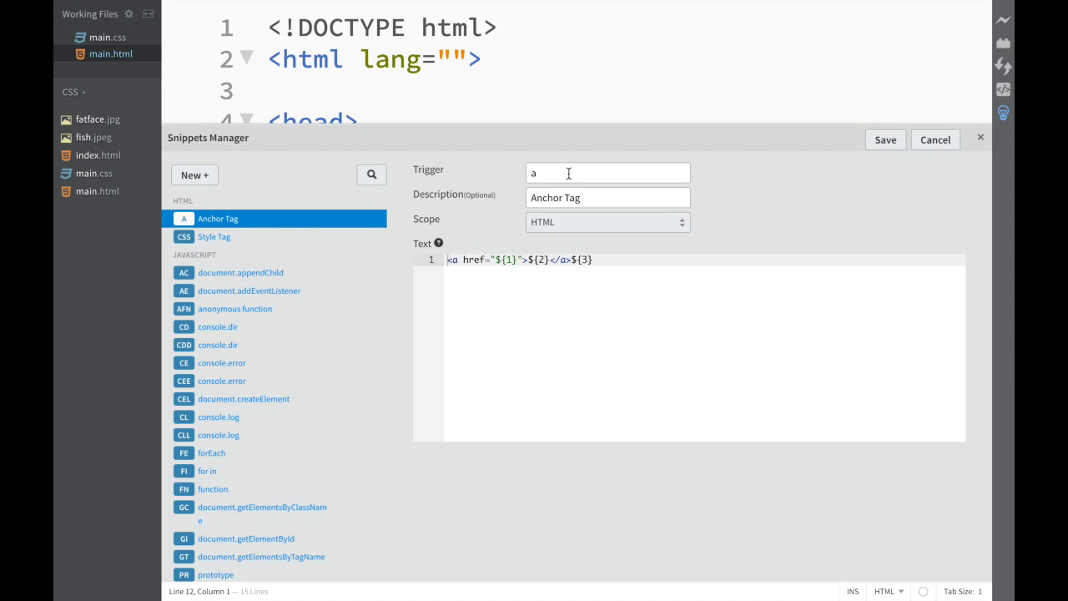
mouse_move(574, 258)
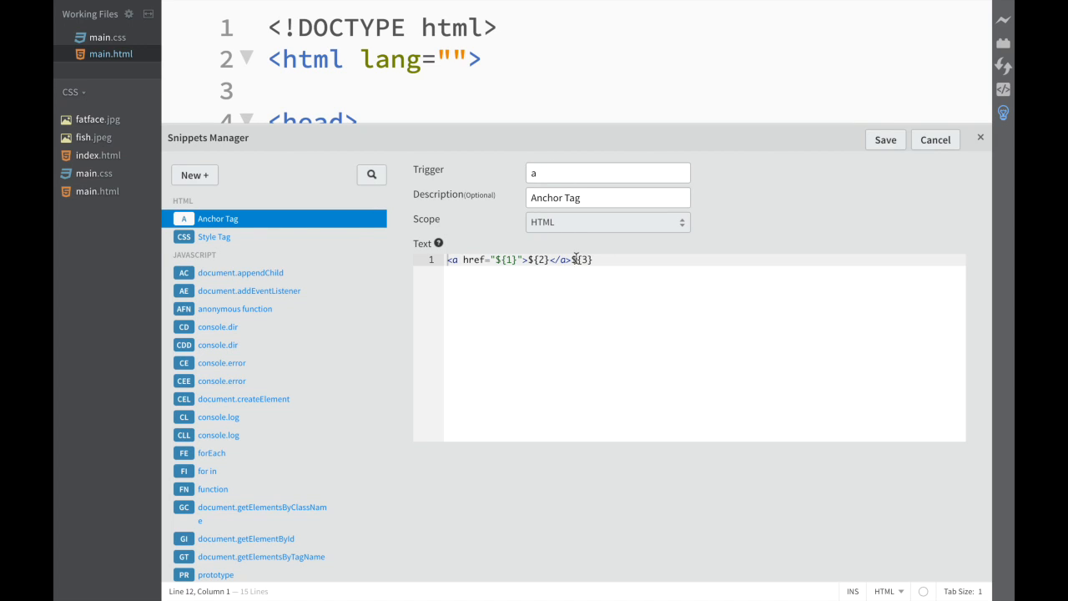
mouse_move(907, 211)
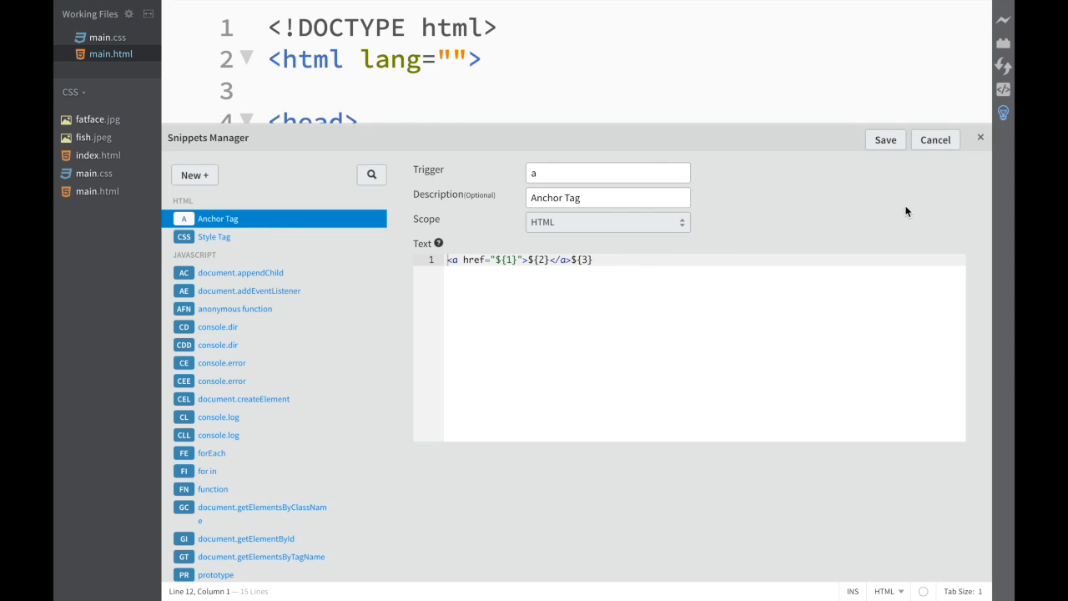
left_click(934, 140)
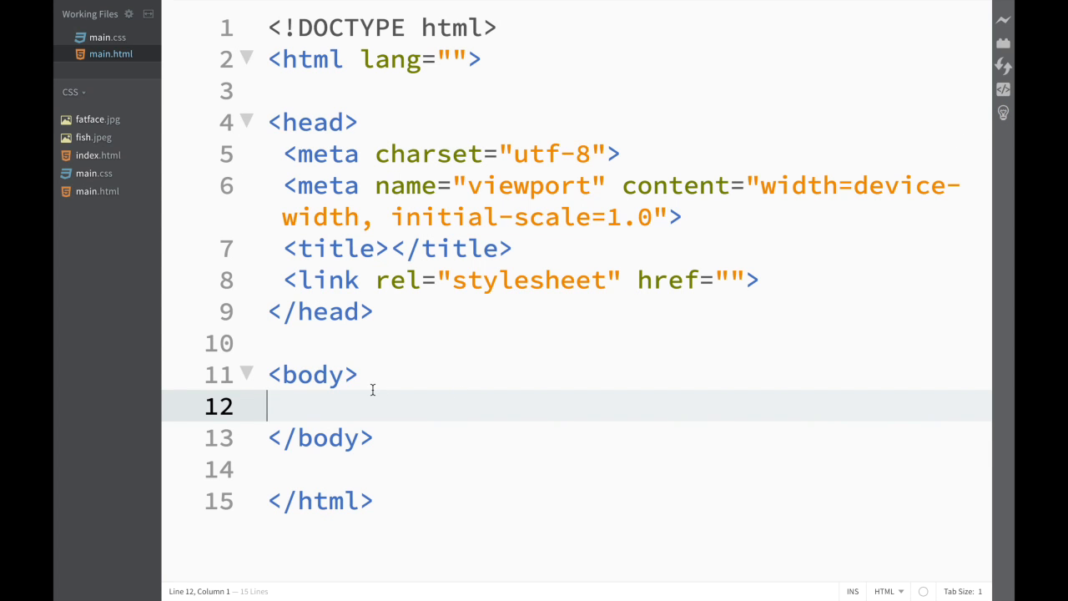
- Expand the 'a' trigger into an empty anchor tag, then reopen the Snippets Manager
type("a")
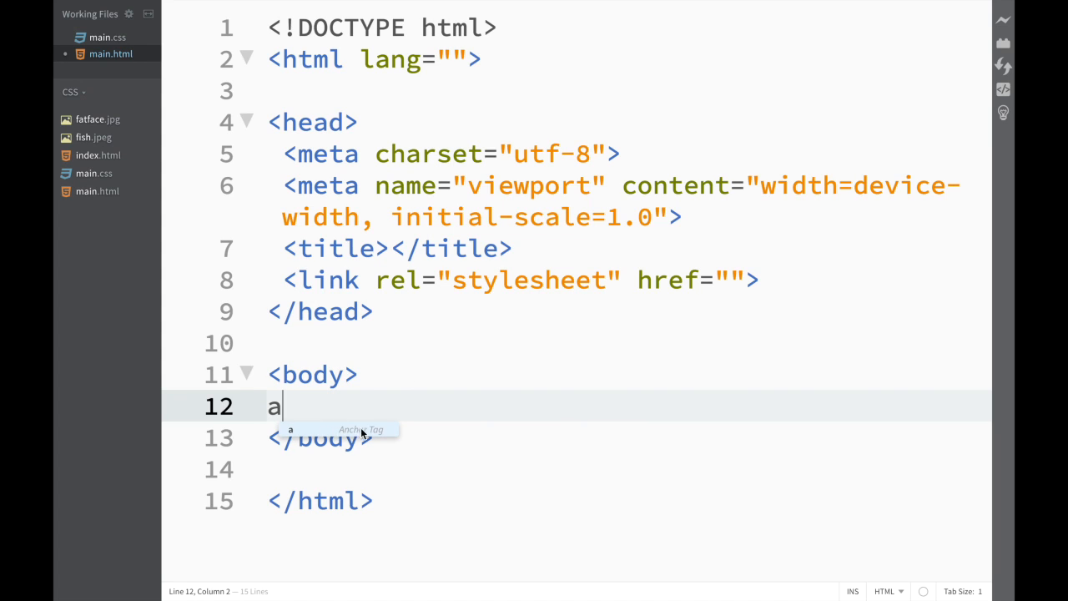
mouse_move(364, 436)
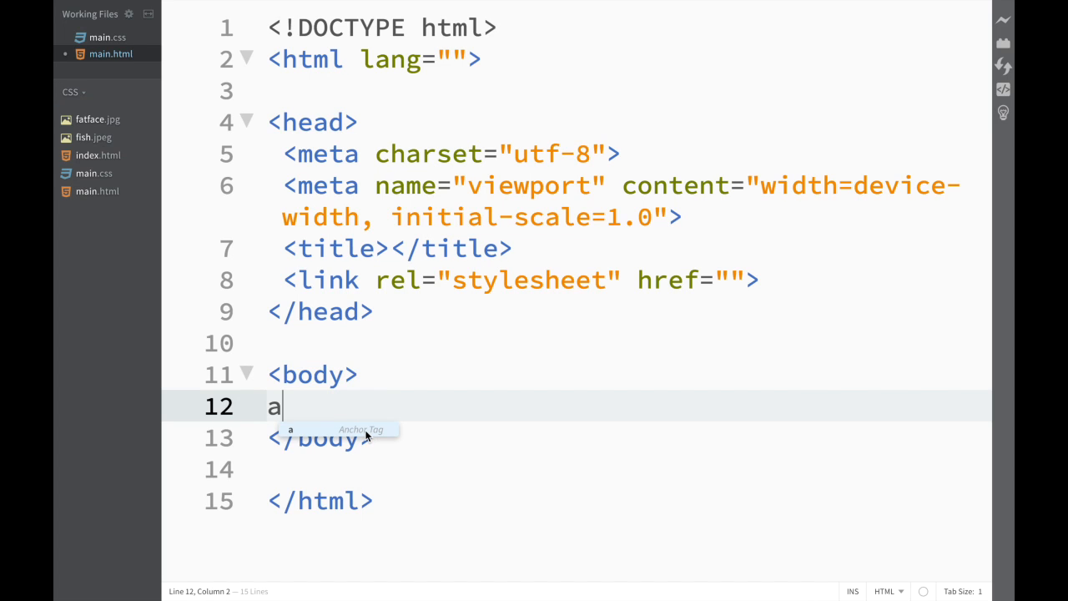
key("Tab")
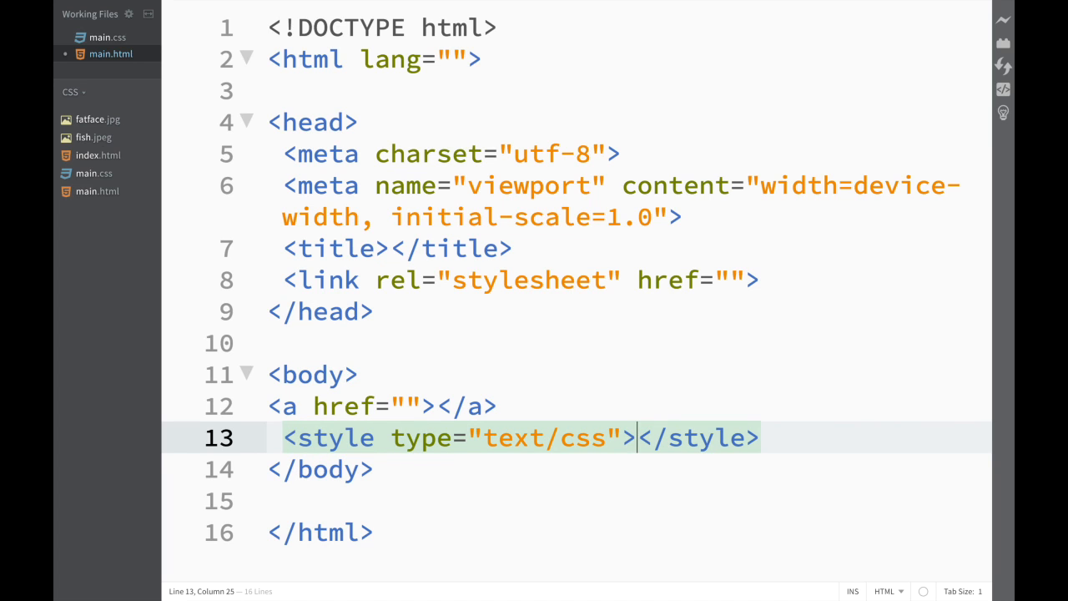
mouse_move(685, 415)
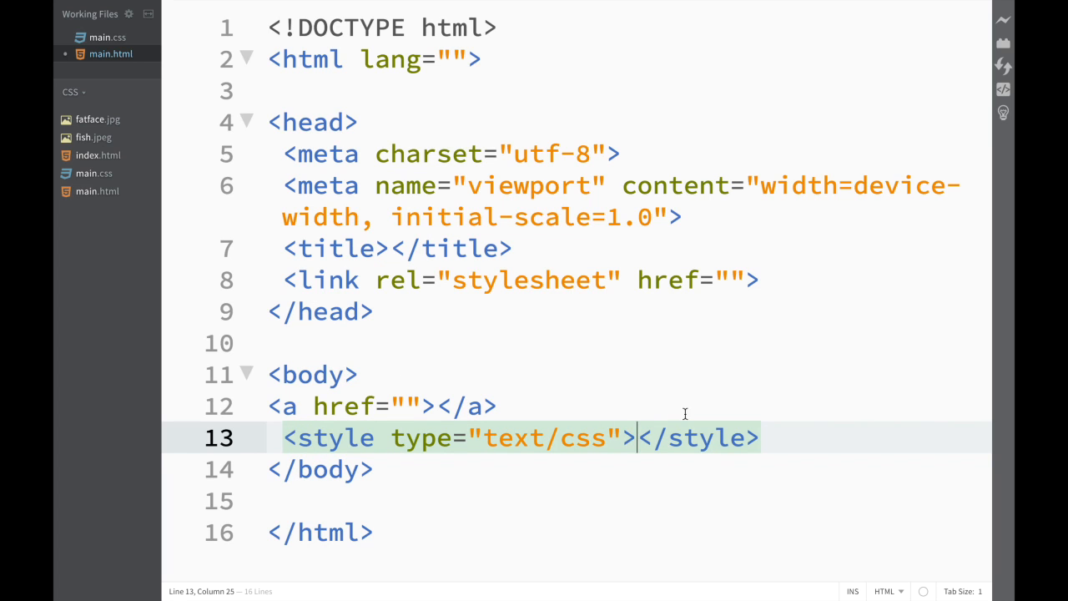
left_click(1004, 113)
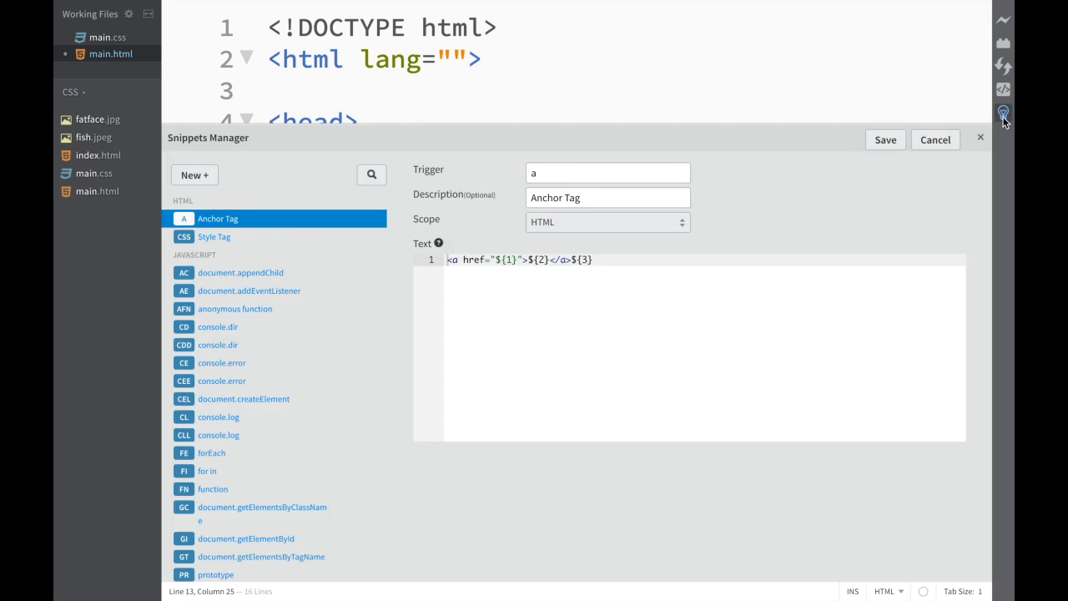
mouse_move(206, 224)
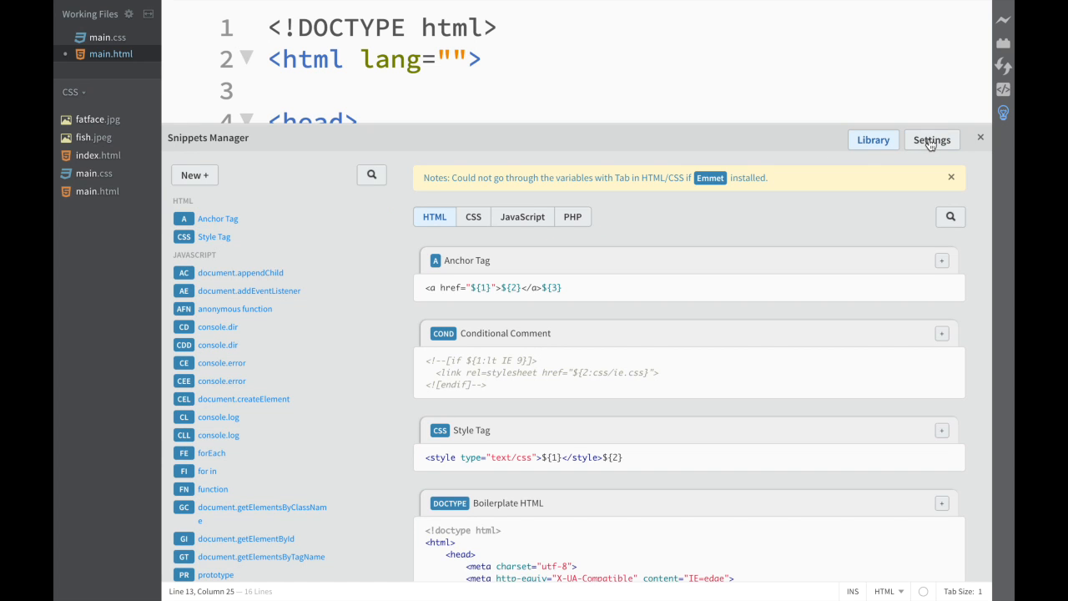
- Scroll the Library, add Boilerplate HTML to the saved HTML snippets, and close the manager
scroll("down", 3)
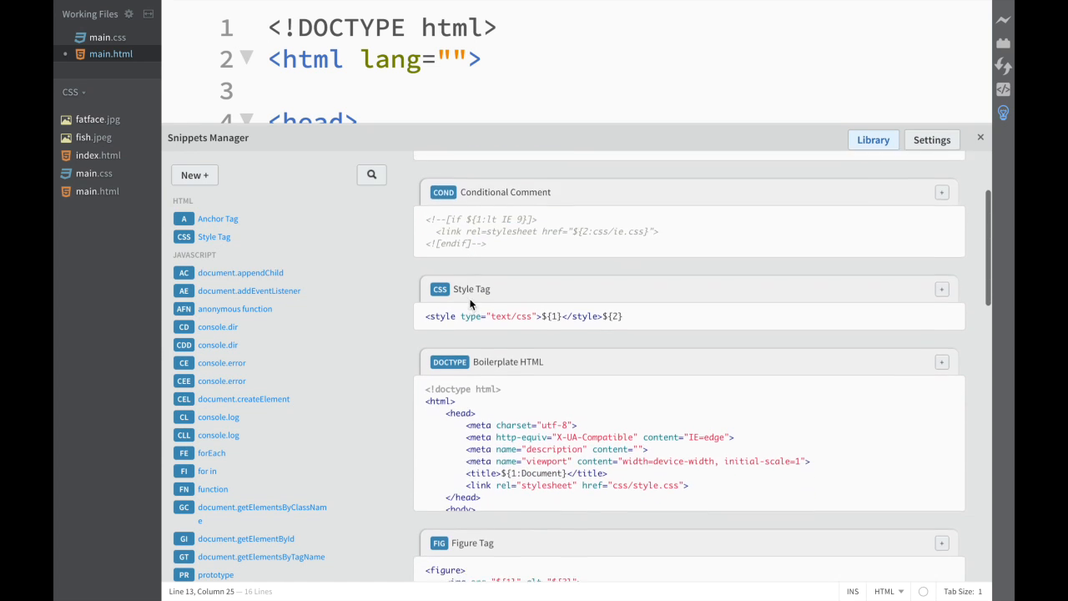
scroll("down", 3)
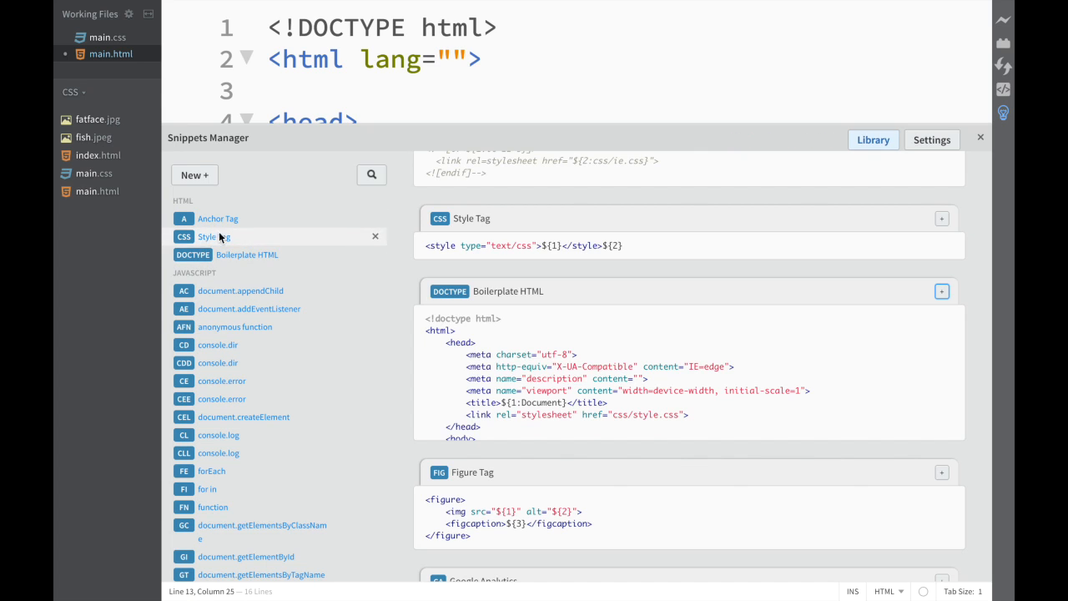
mouse_move(295, 238)
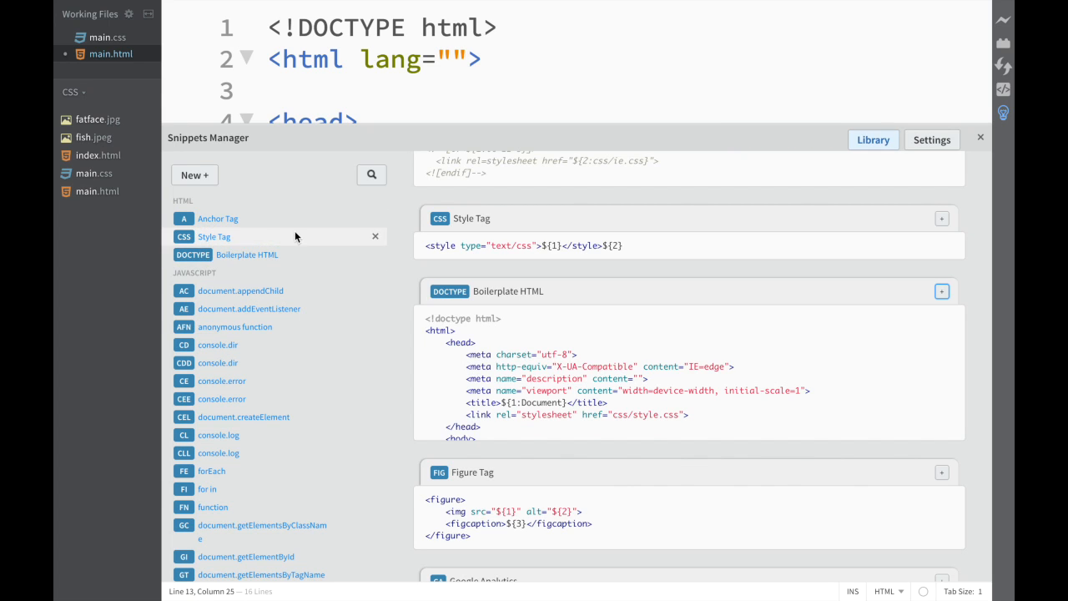
left_click(215, 236)
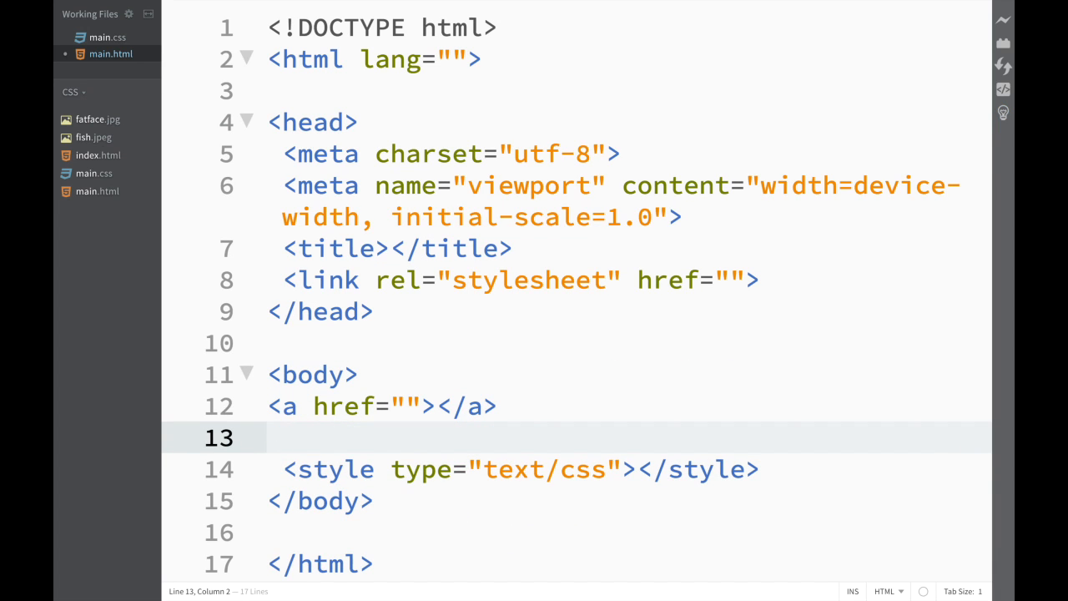
- Insert Boilerplate HTML into main.html's body, type 'doctyp', and reopen the snippets library
type("doctype html>")
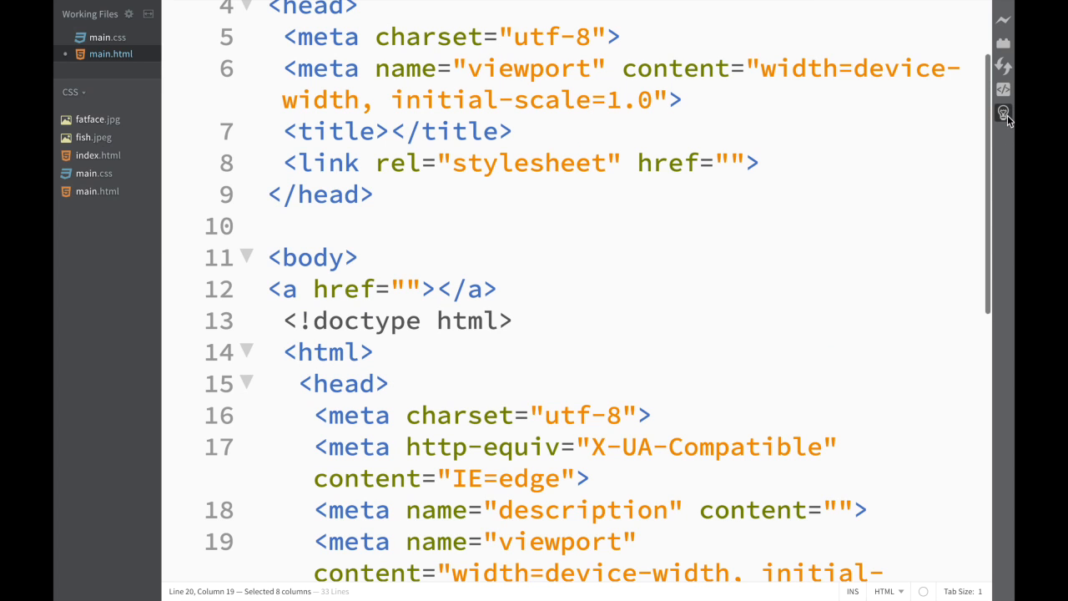
left_click(1002, 112)
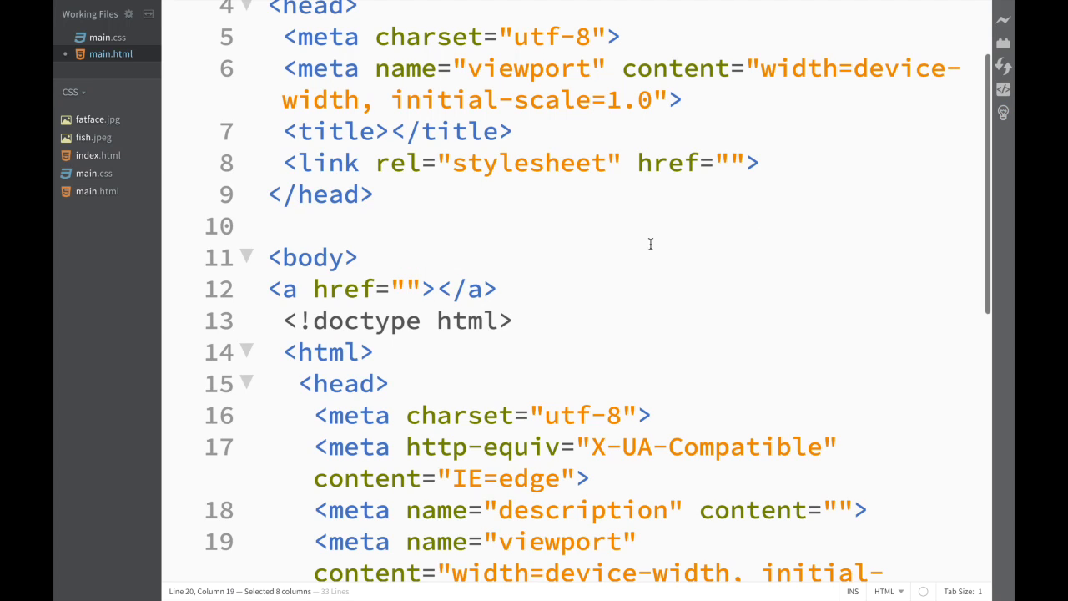
left_click(355, 257)
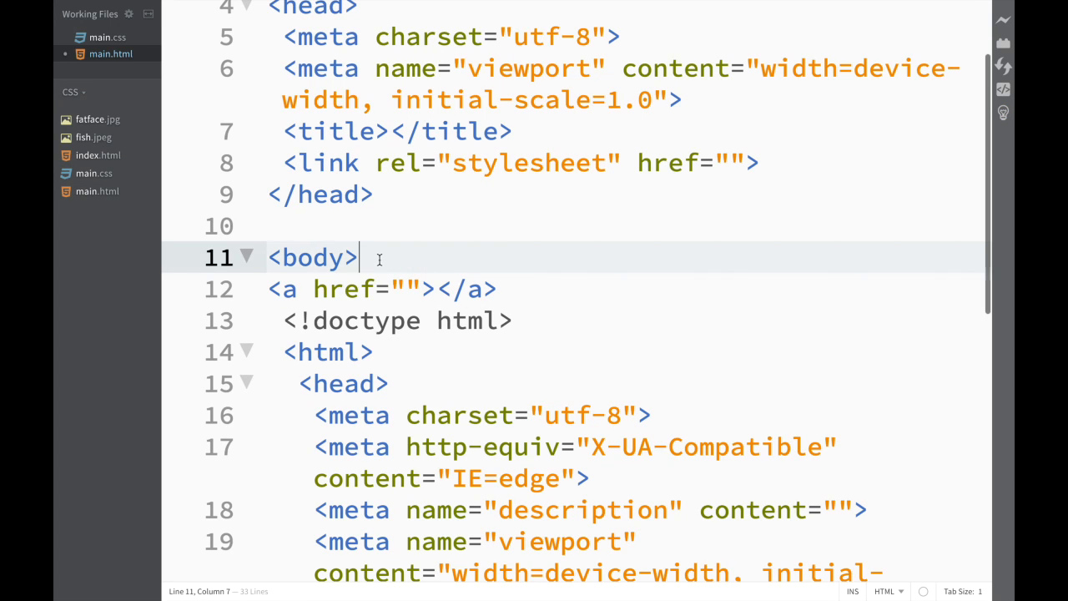
type("doc")
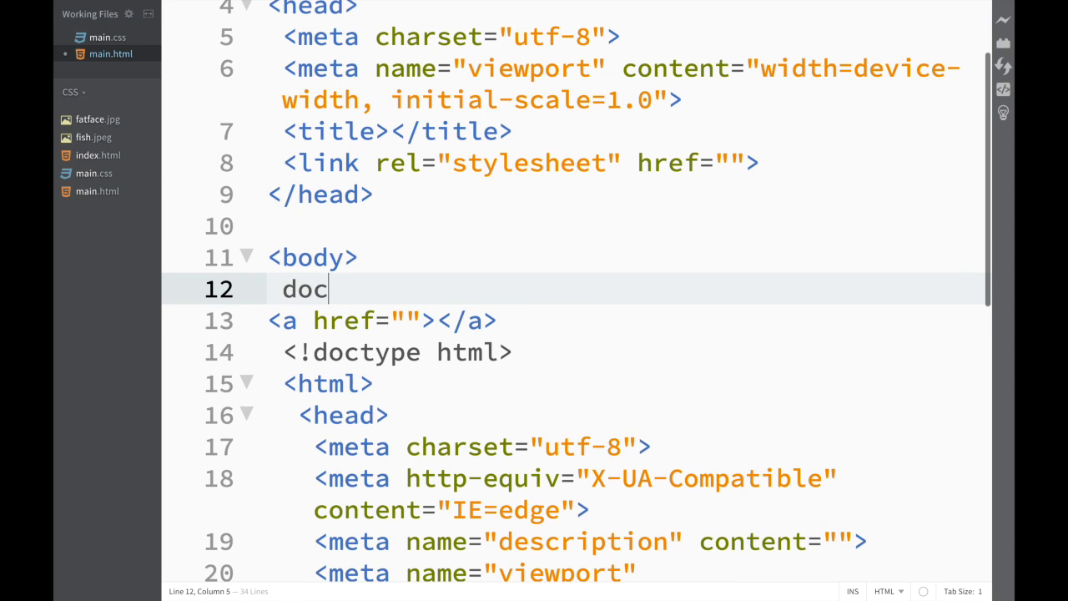
type("typ")
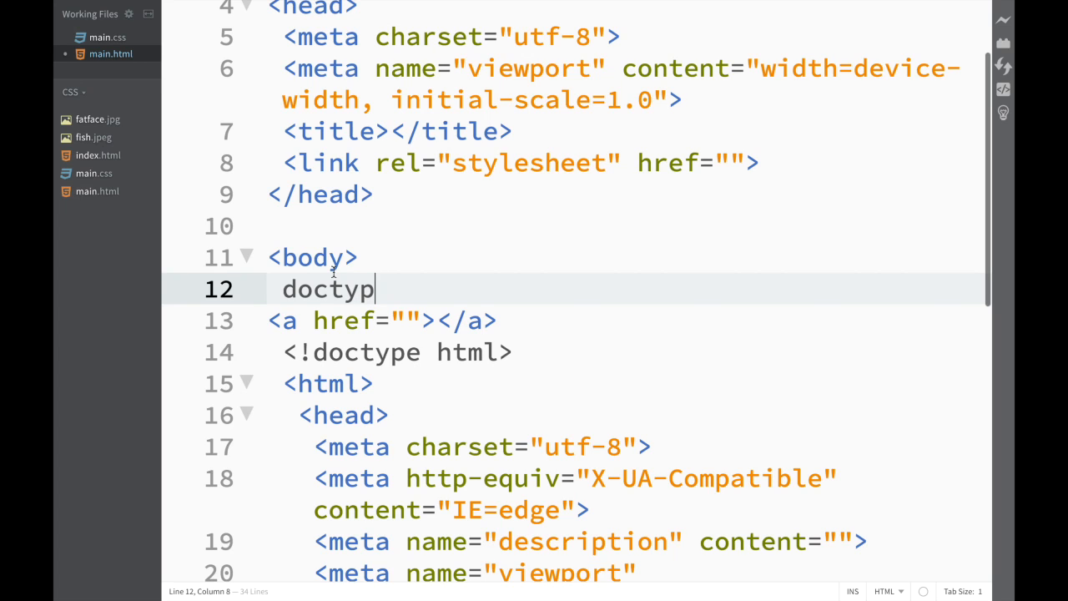
mouse_move(392, 253)
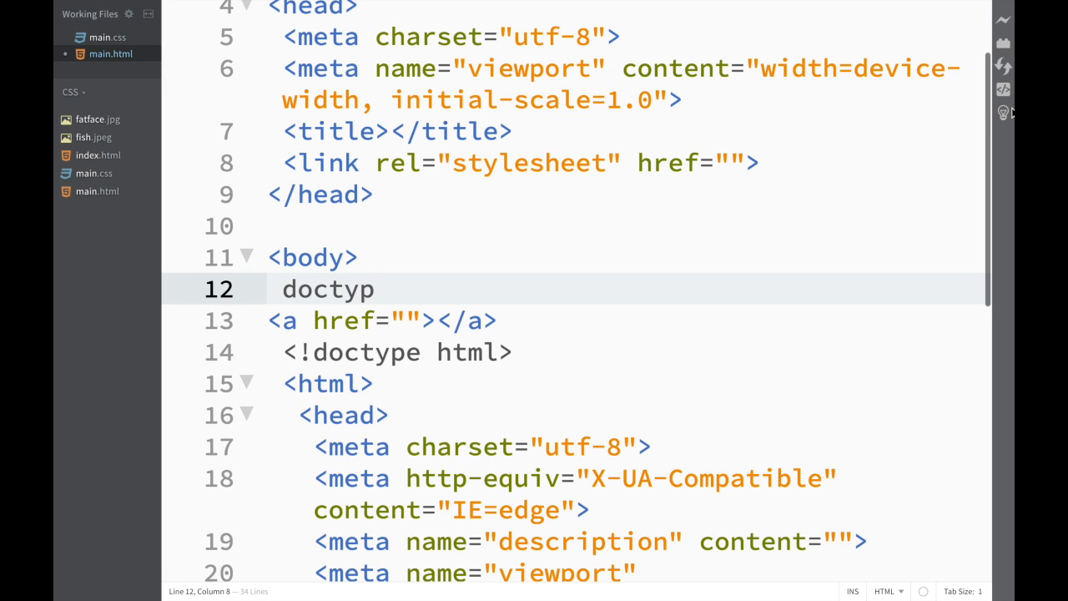
left_click(1001, 113)
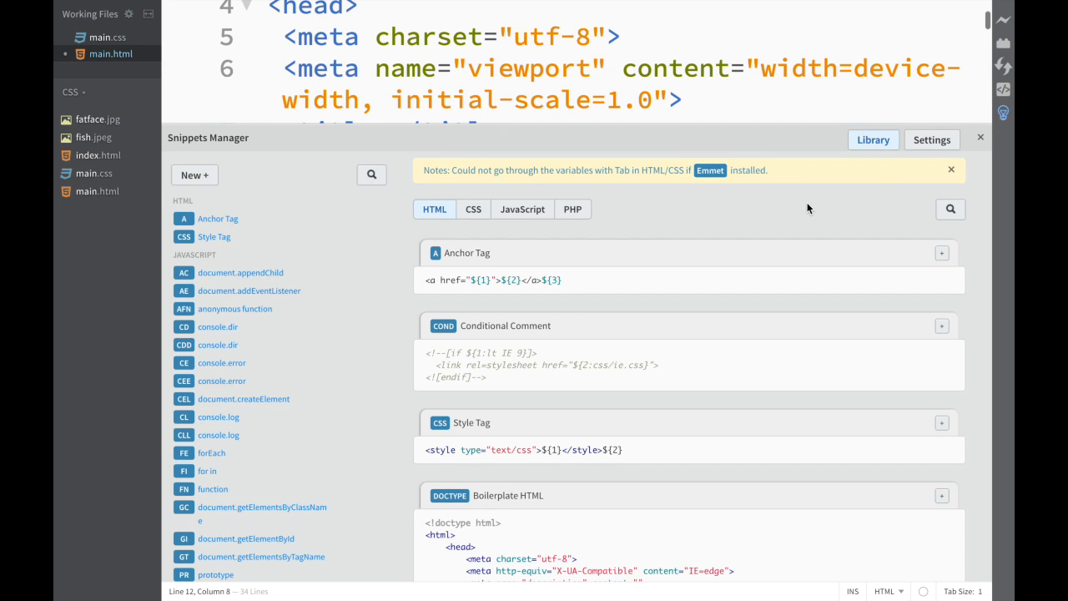
scroll("down", 3)
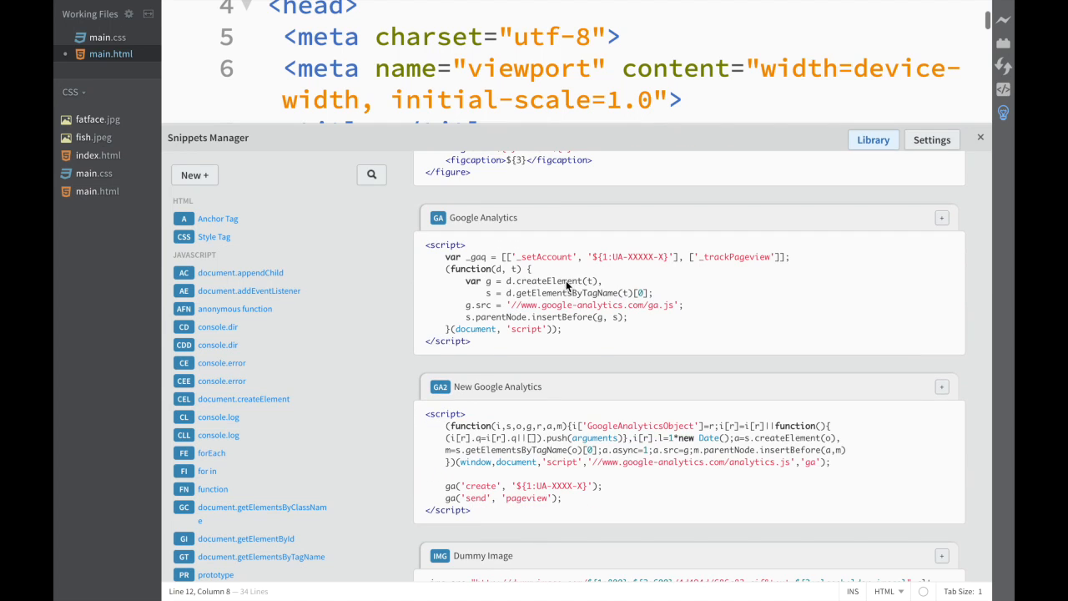